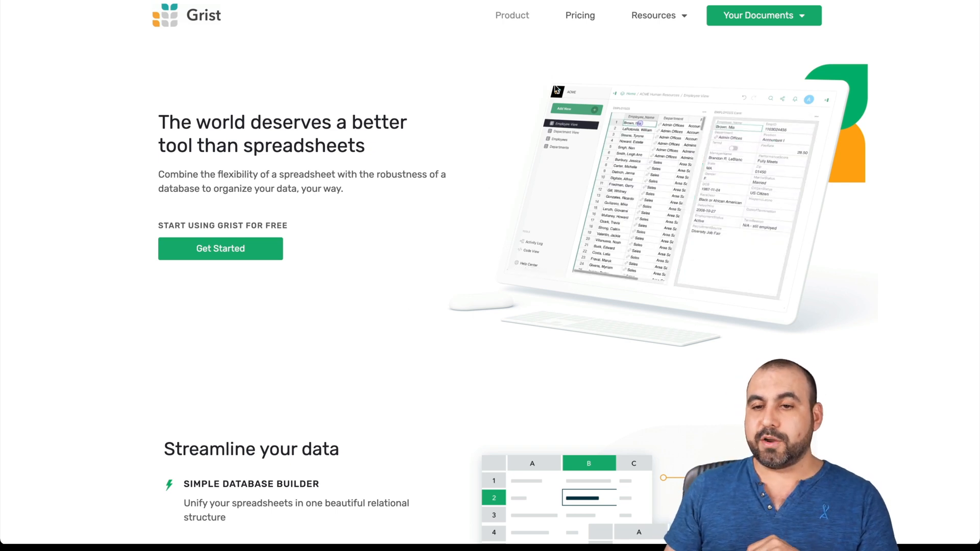
Step: Open Your Documents on the Grist site and scroll down to the example templates
{"action": "left_click", "coordinate": [758, 14]}
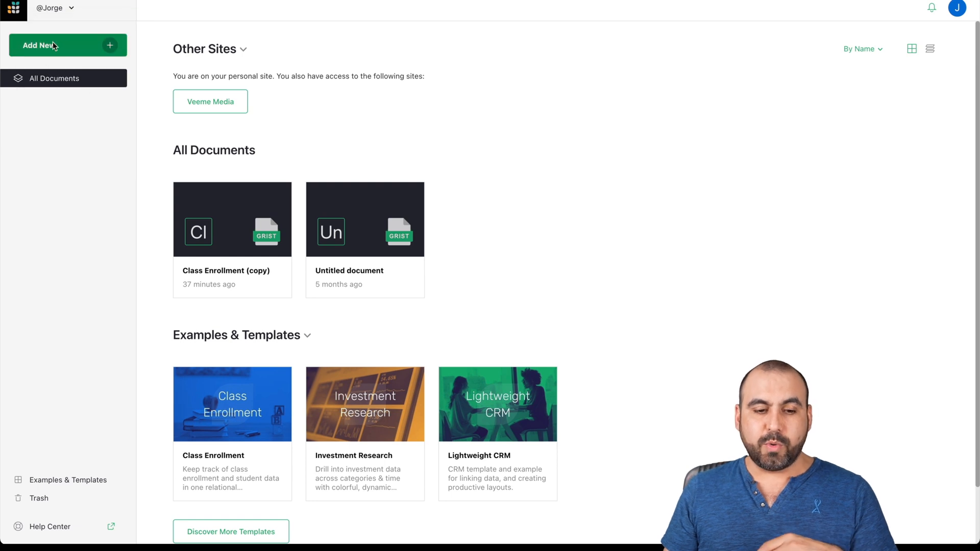
{"action": "scroll", "scroll_direction": "down", "scroll_amount": 3}
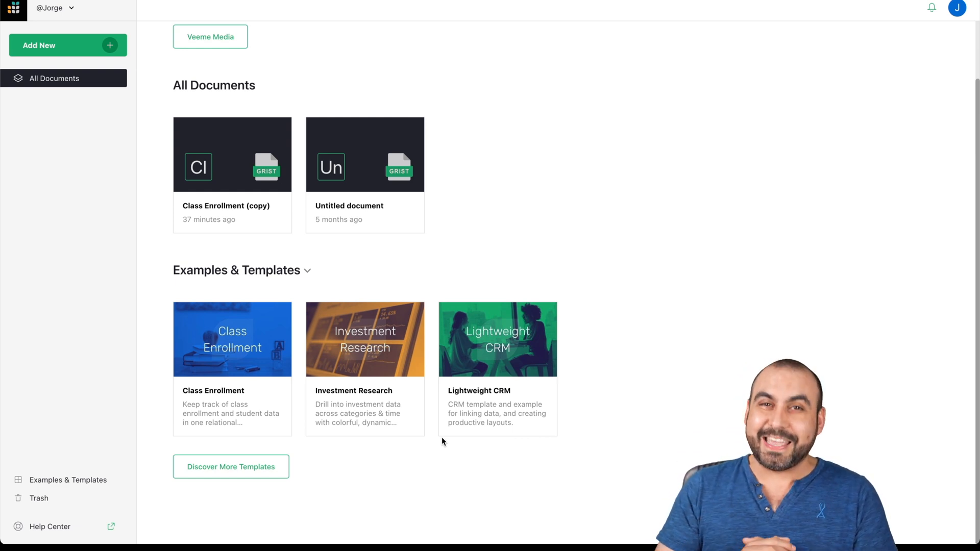
Step: Browse the Examples & Templates gallery and open the Credit Card Expenses template
{"action": "left_click", "coordinate": [68, 479]}
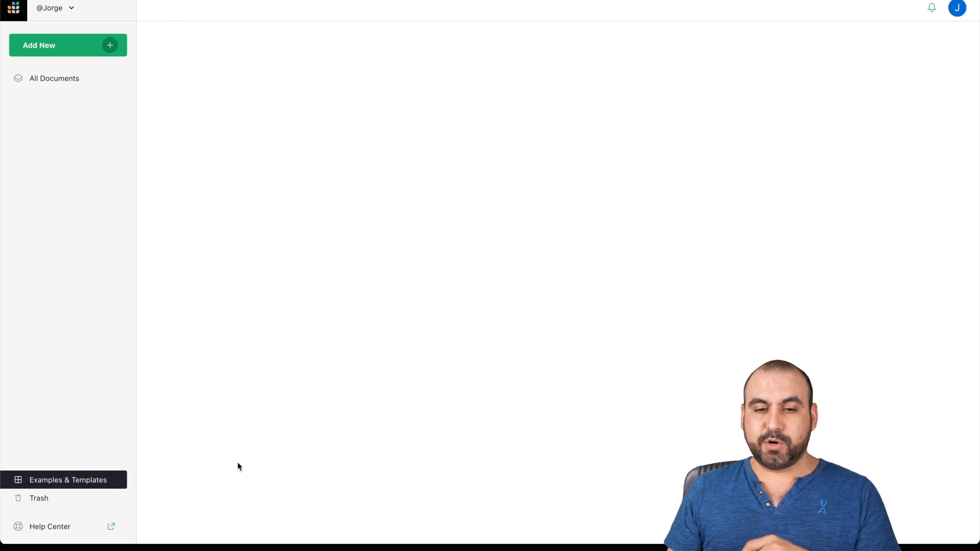
{"action": "left_click", "coordinate": [68, 479]}
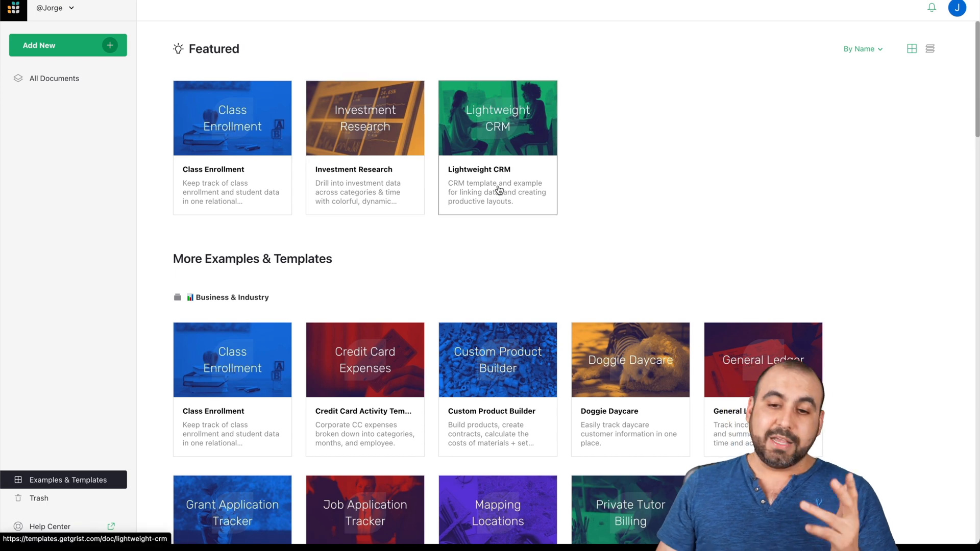
{"action": "scroll", "scroll_direction": "down", "scroll_amount": 3}
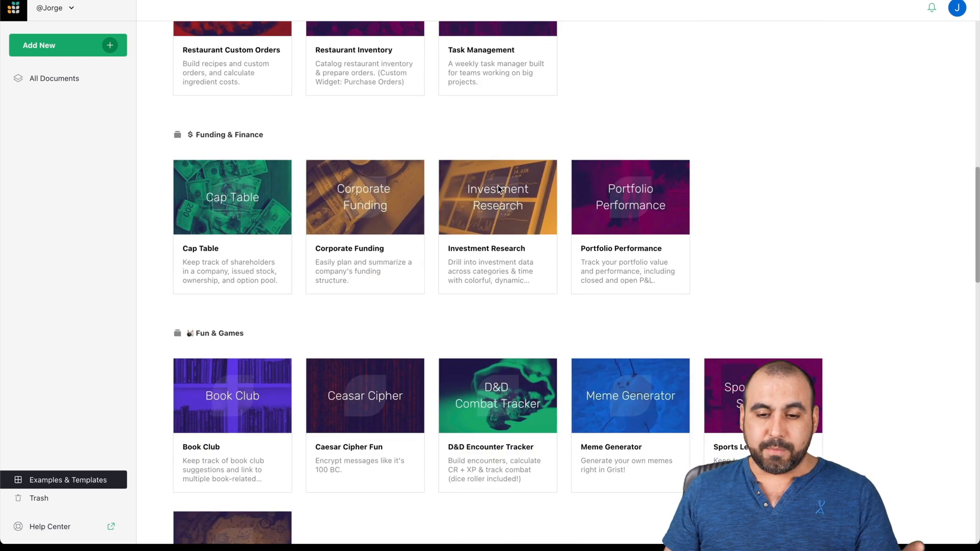
{"action": "scroll", "scroll_direction": "up", "scroll_amount": 3}
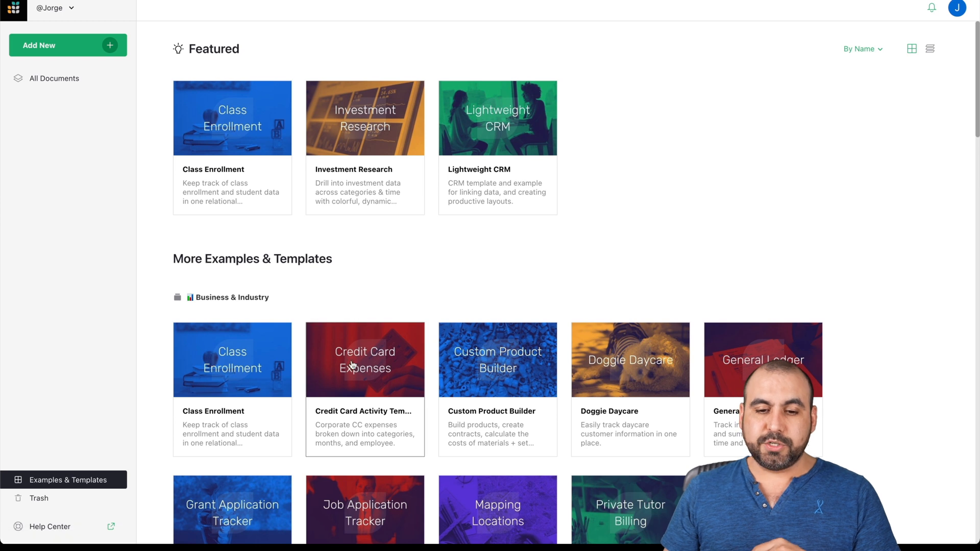
{"action": "left_click", "coordinate": [365, 359]}
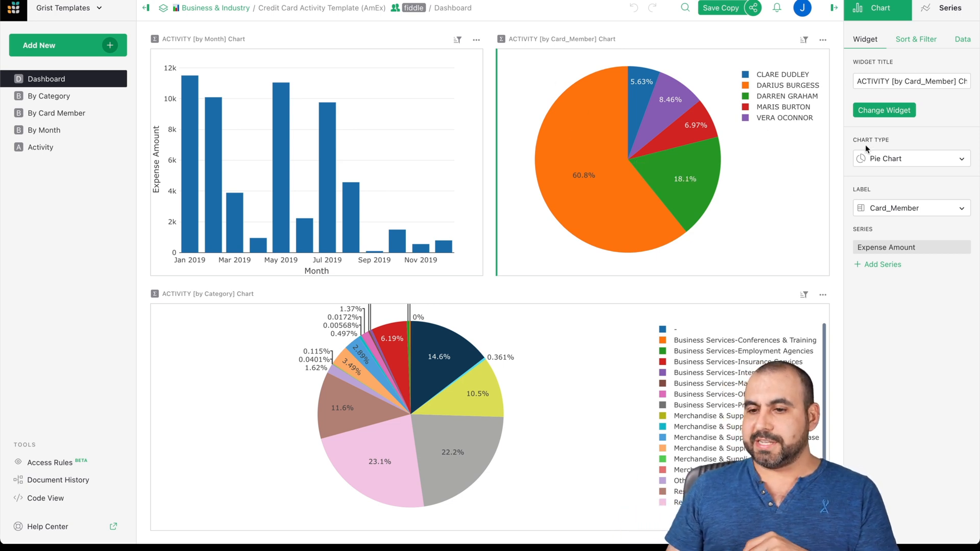
{"action": "left_click", "coordinate": [910, 158]}
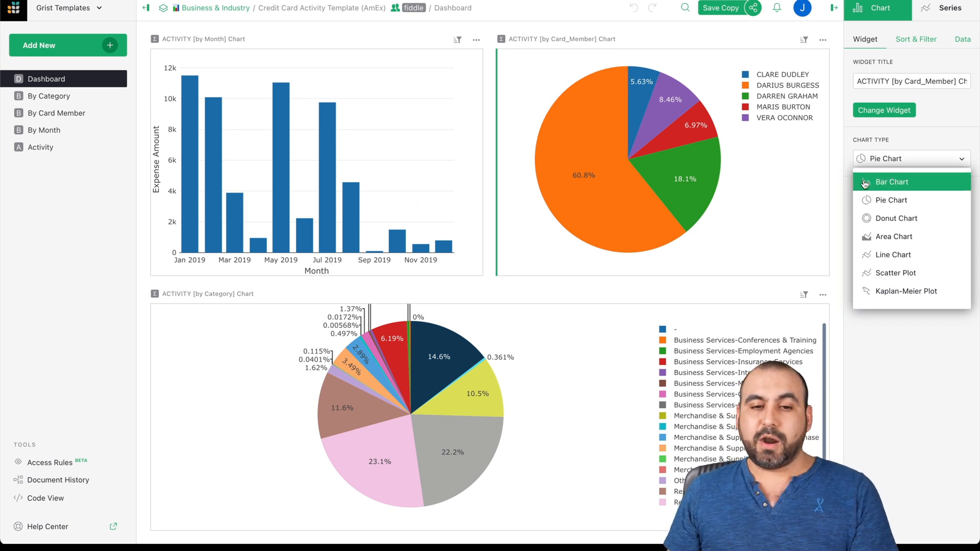
{"action": "mouse_move", "coordinate": [894, 218]}
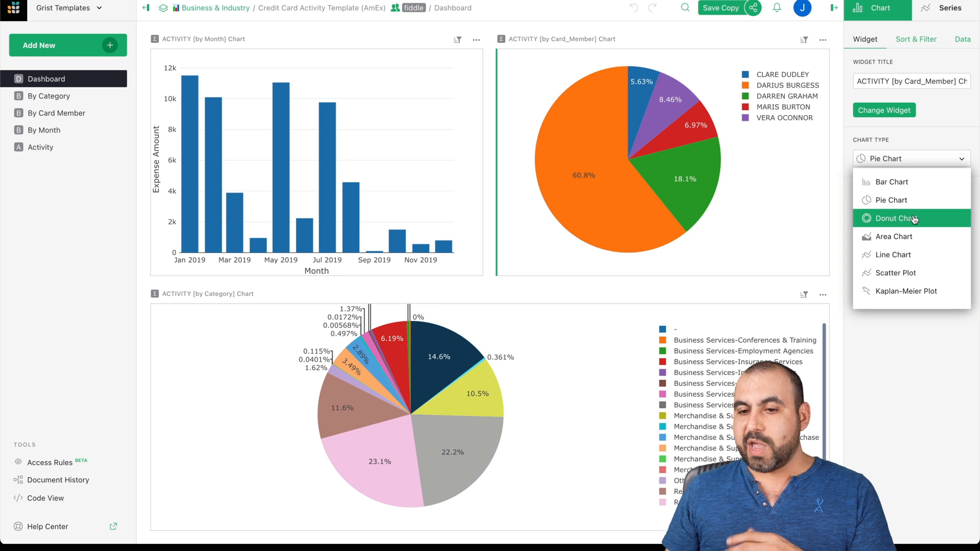
{"action": "left_click", "coordinate": [890, 200]}
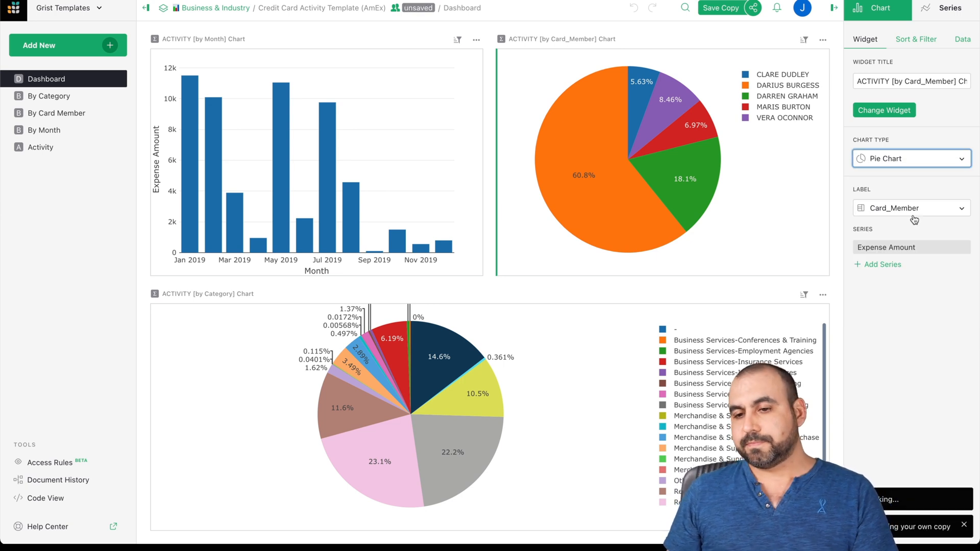
{"action": "left_click", "coordinate": [910, 158]}
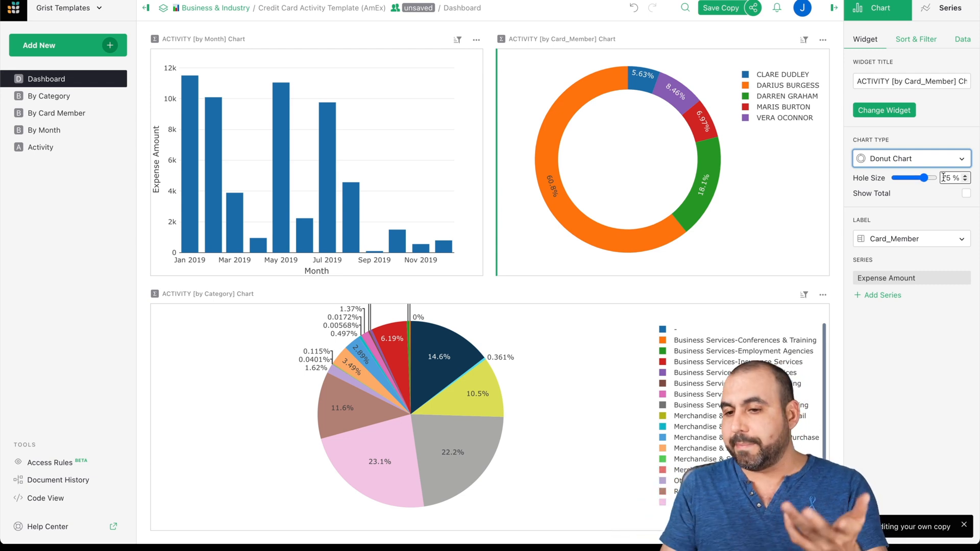
{"action": "left_click", "coordinate": [909, 158]}
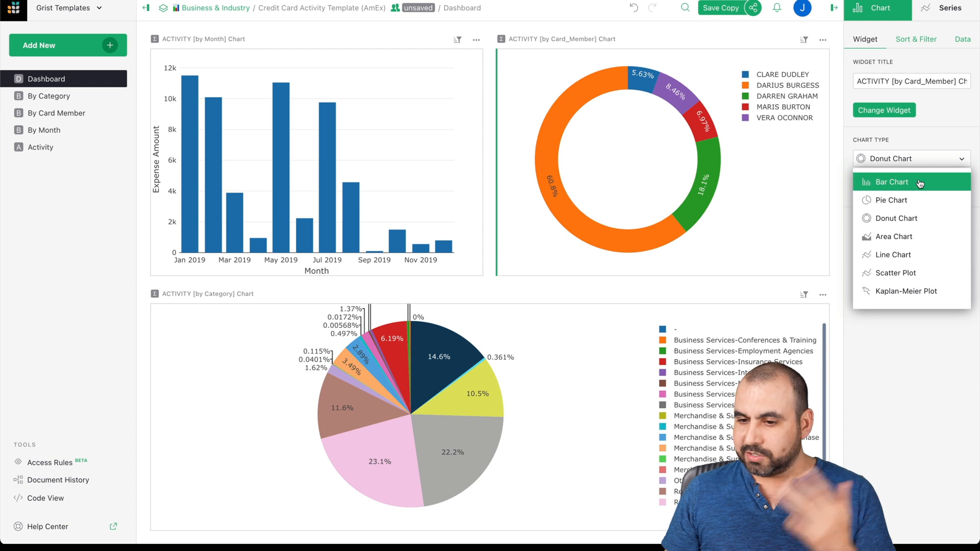
{"action": "left_click", "coordinate": [889, 200]}
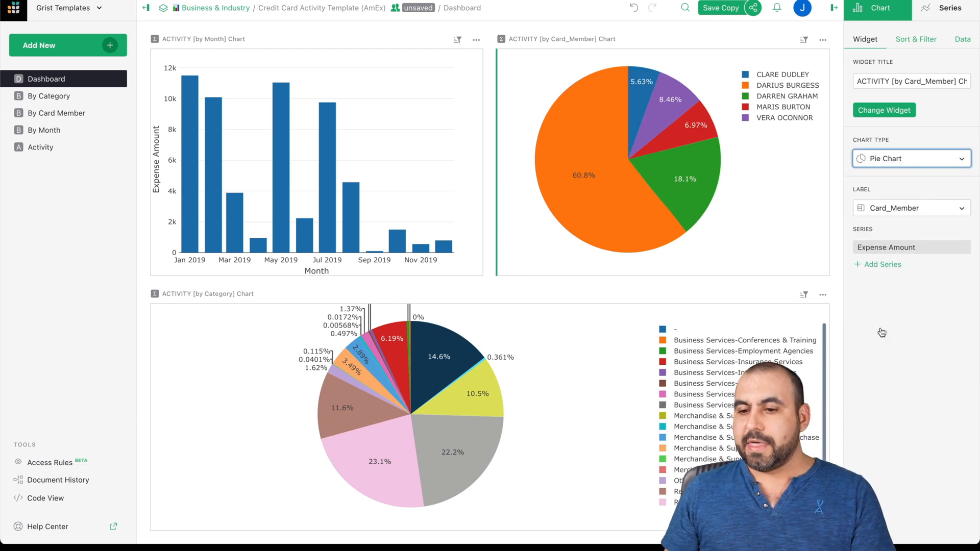
{"action": "mouse_move", "coordinate": [523, 178]}
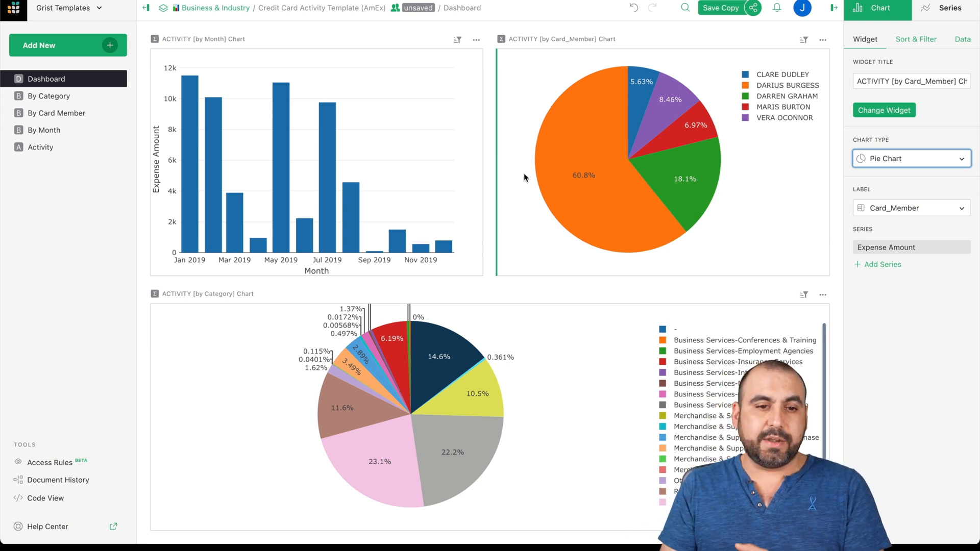
Step: Add a Chart widget built from the Activity table to the dashboard page
{"action": "left_click", "coordinate": [67, 45]}
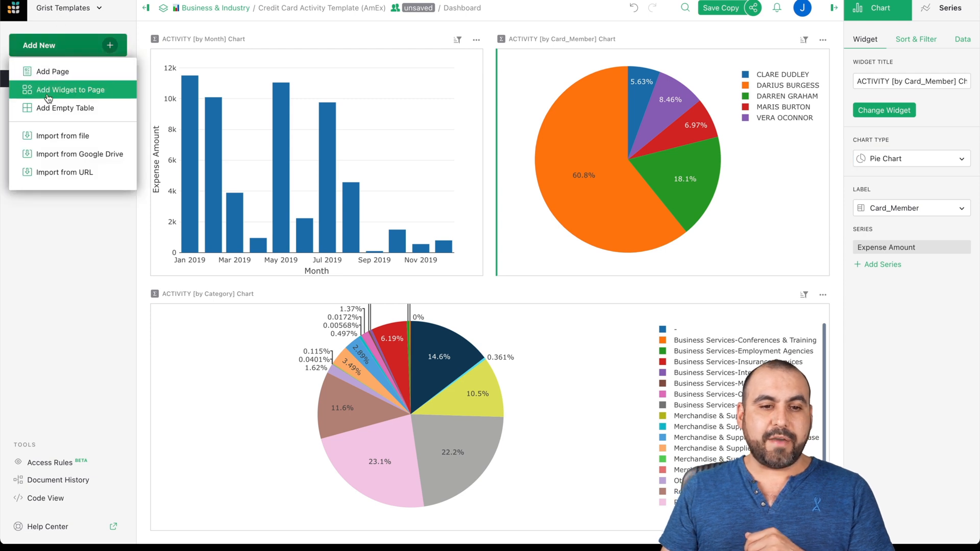
{"action": "left_click", "coordinate": [71, 90]}
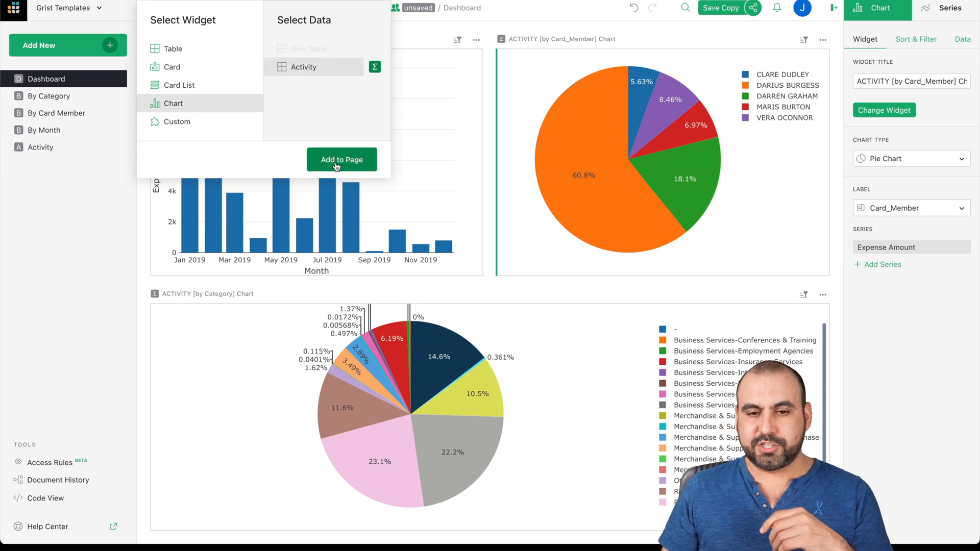
{"action": "left_click", "coordinate": [342, 160]}
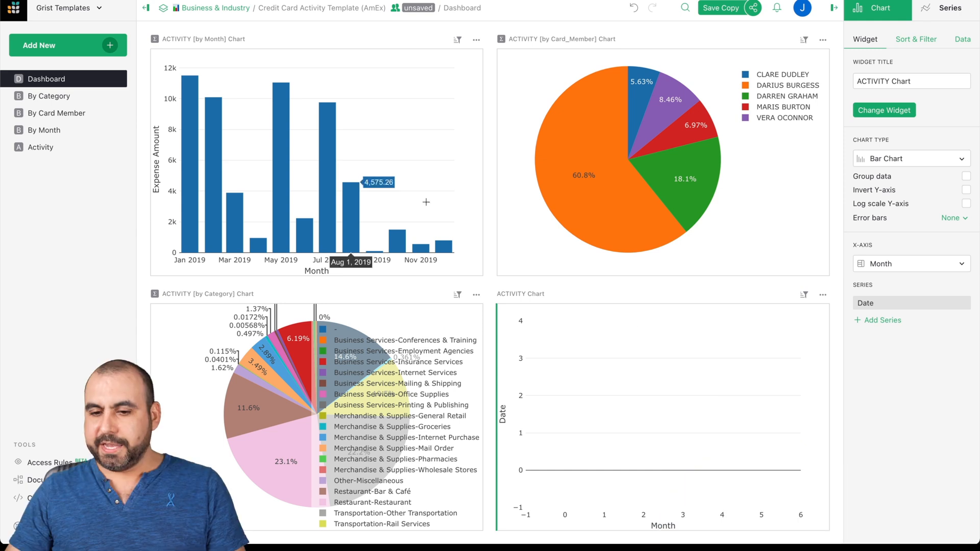
{"action": "mouse_move", "coordinate": [746, 359]}
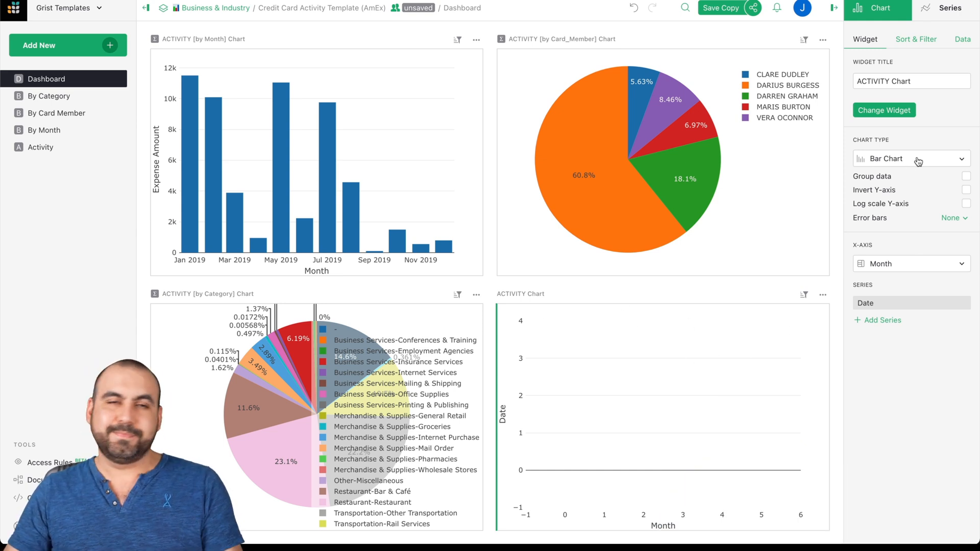
Step: Plot the new chart by Card_Member with an Expense Amount series as a pie chart
{"action": "left_click", "coordinate": [910, 263]}
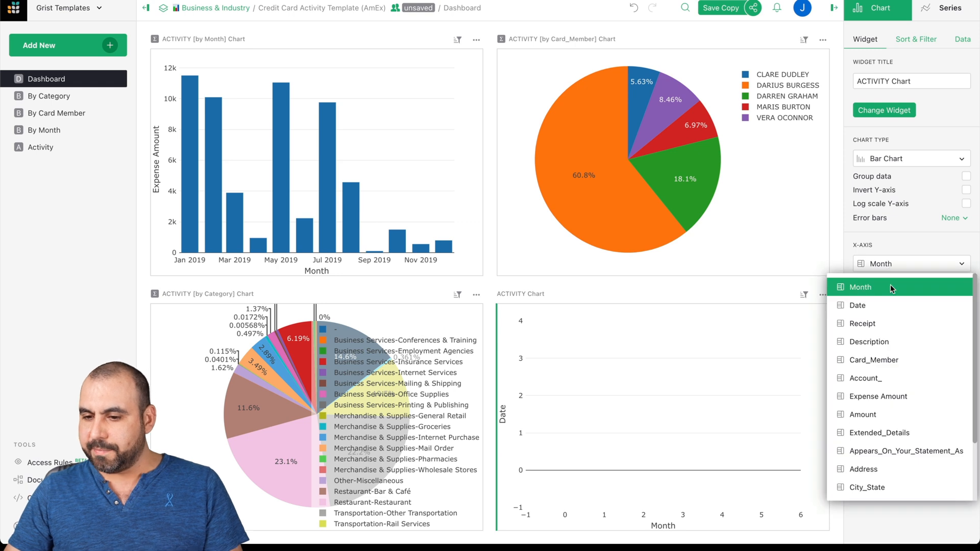
{"action": "left_click", "coordinate": [872, 359]}
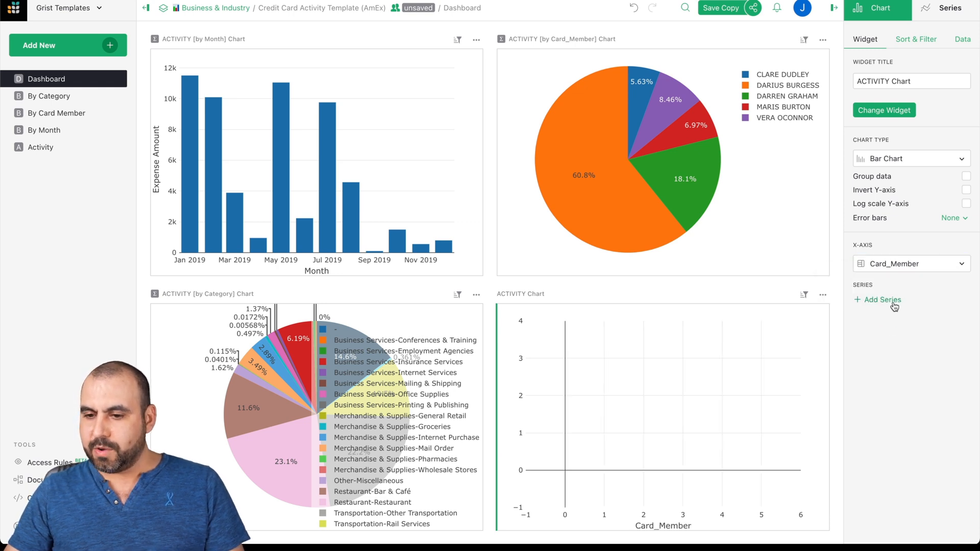
{"action": "left_click", "coordinate": [882, 299]}
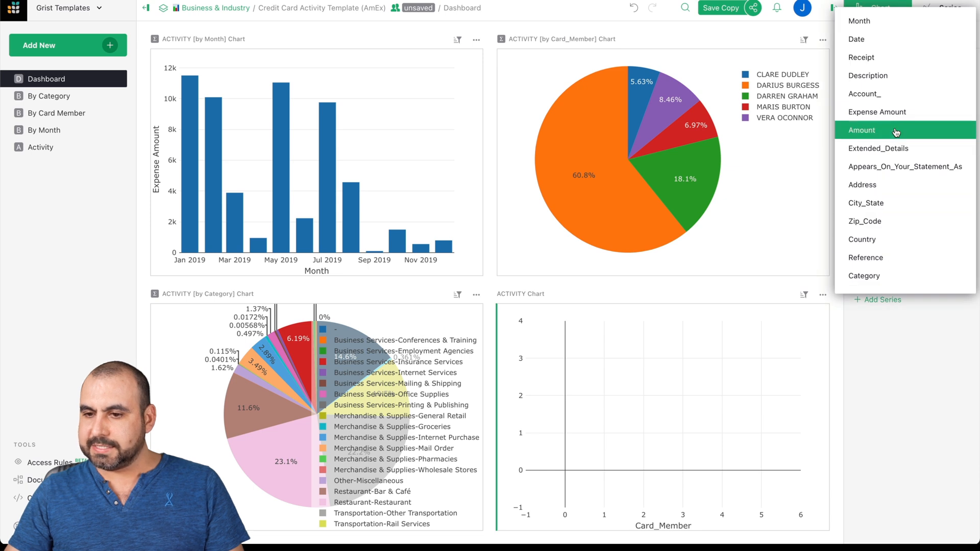
{"action": "left_click", "coordinate": [860, 130]}
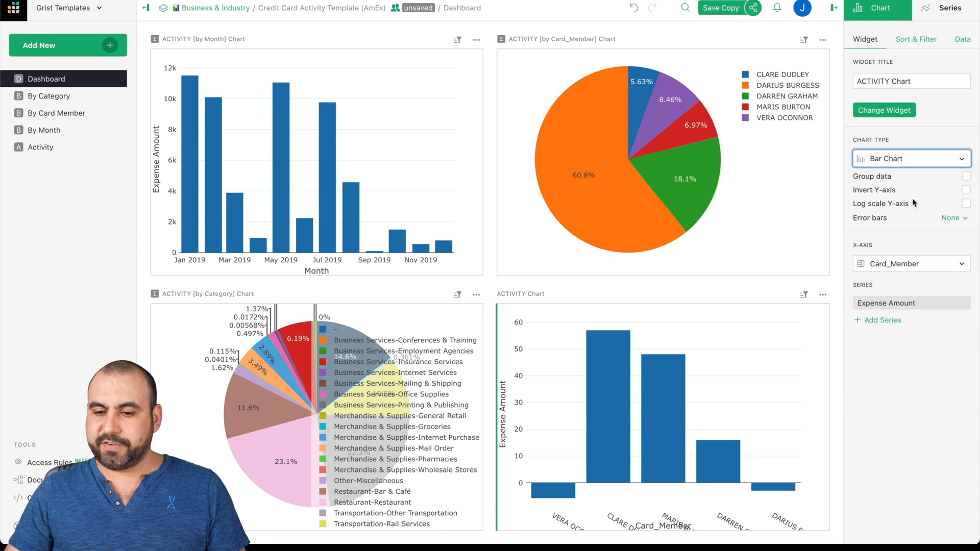
{"action": "left_click", "coordinate": [909, 159]}
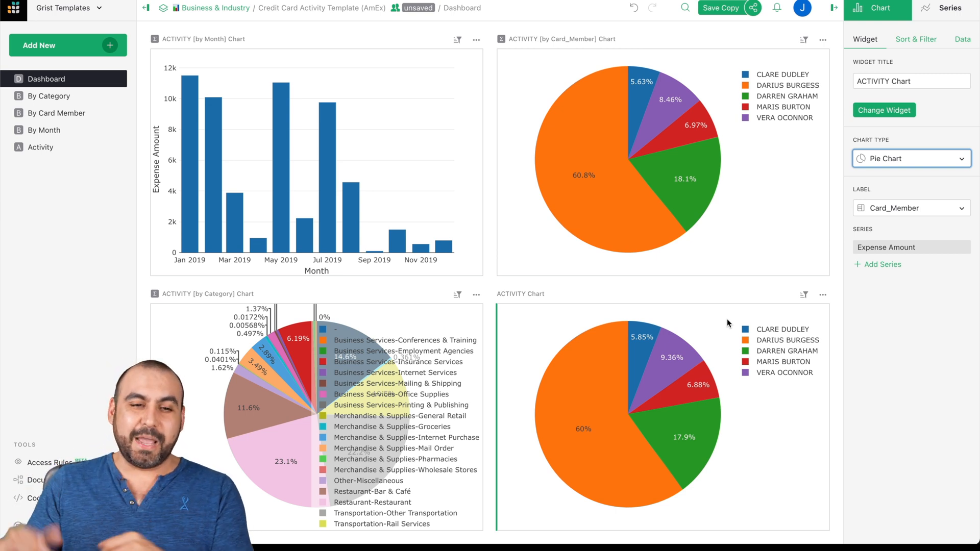
{"action": "mouse_move", "coordinate": [66, 95]}
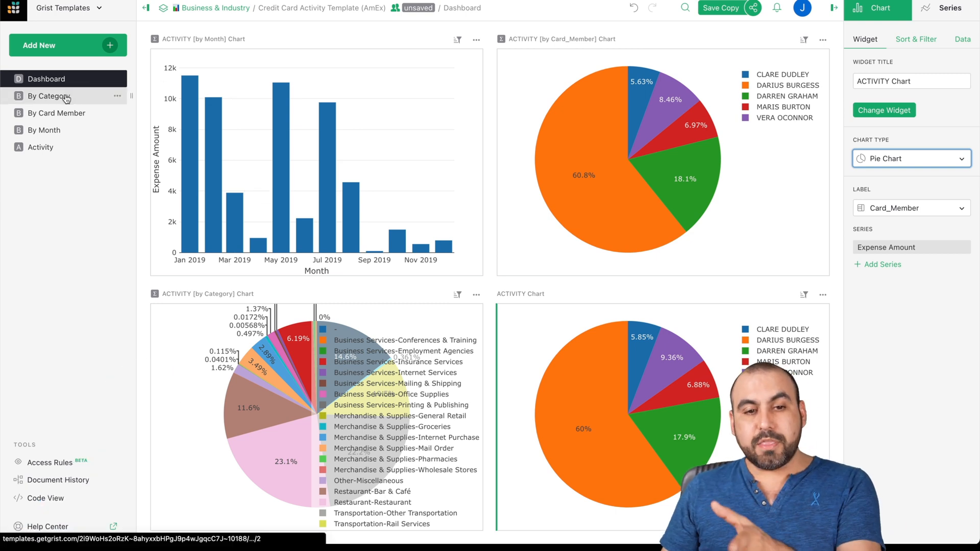
Step: On By Category, view Insurance Services, Pharmacies, Office Supplies and Bar & Café transactions
{"action": "left_click", "coordinate": [49, 95]}
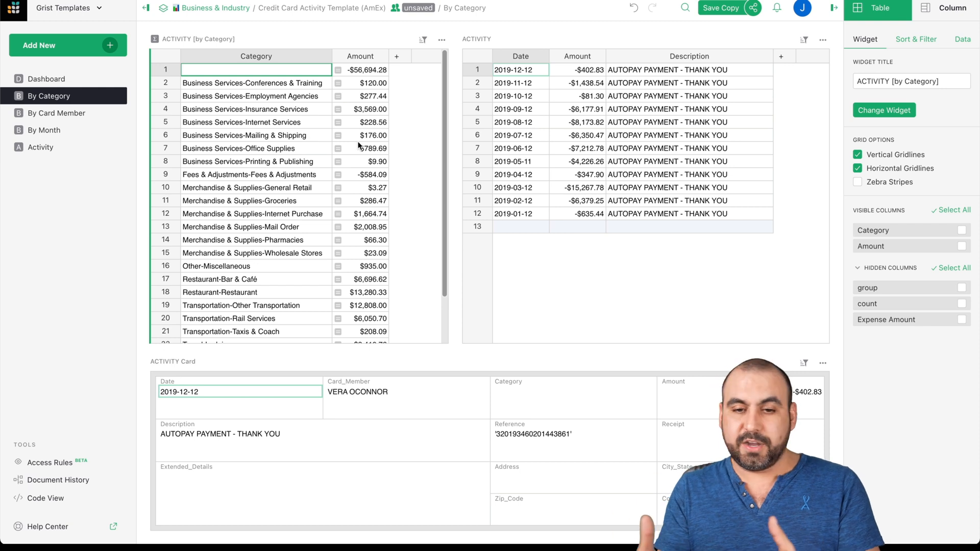
{"action": "left_click", "coordinate": [255, 108]}
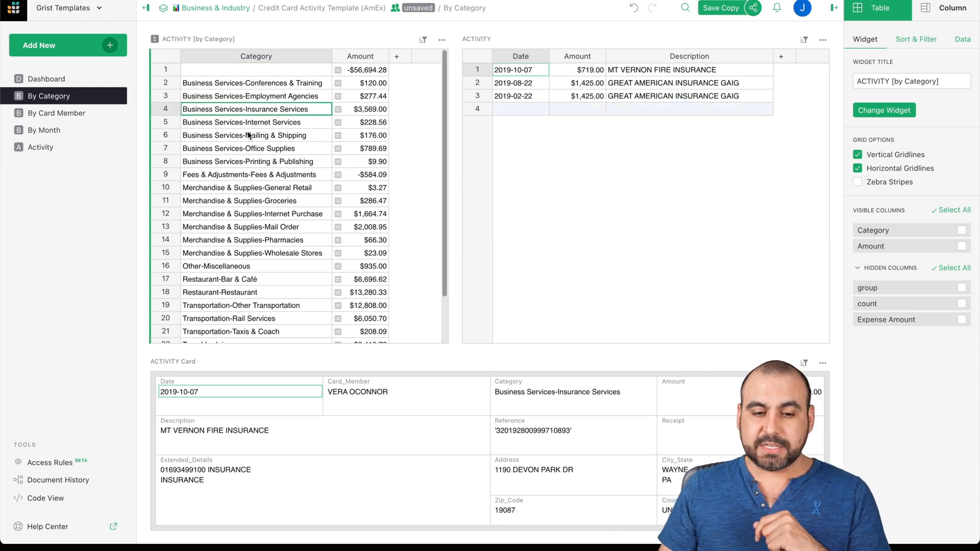
{"action": "left_click", "coordinate": [243, 240]}
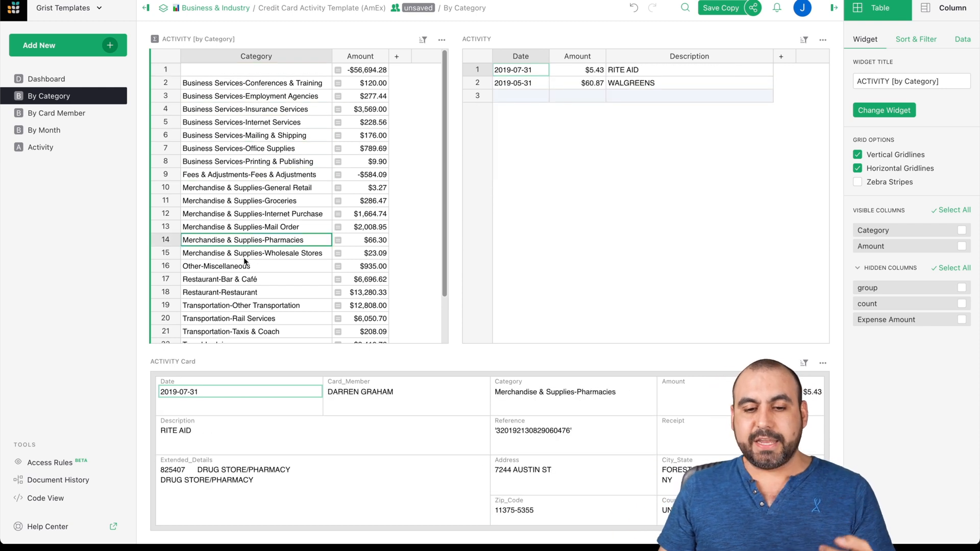
{"action": "left_click", "coordinate": [237, 148]}
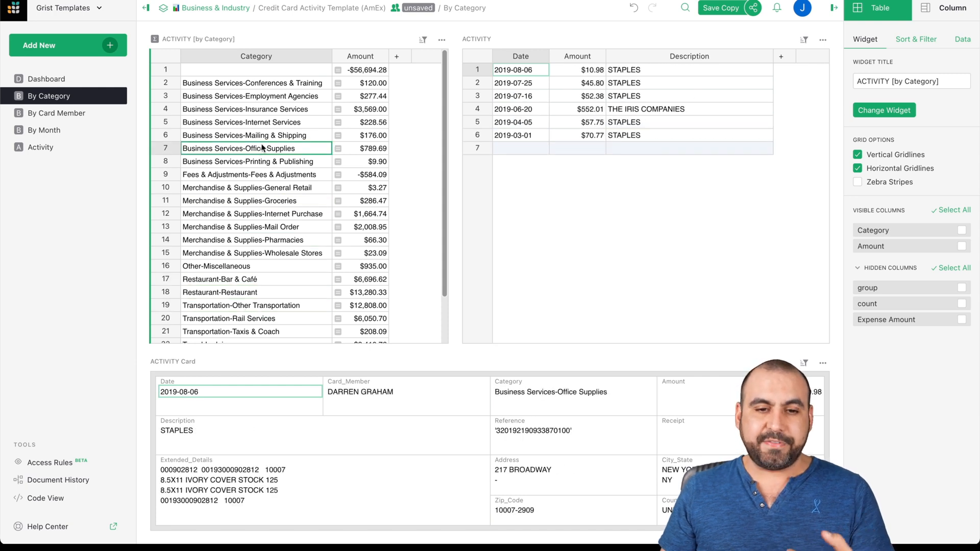
{"action": "left_click", "coordinate": [250, 161]}
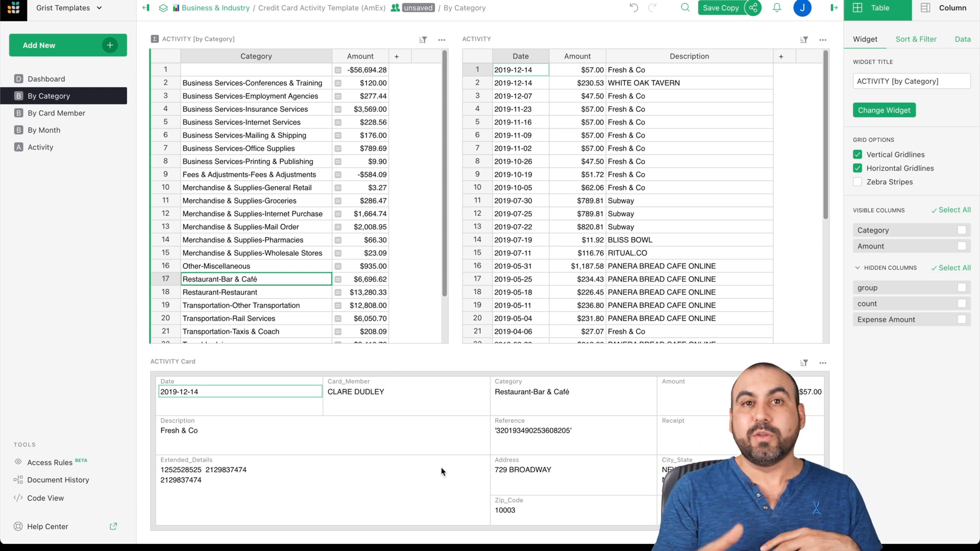
Step: Visit the By Card Member, By Month and Activity pages
{"action": "left_click", "coordinate": [56, 113]}
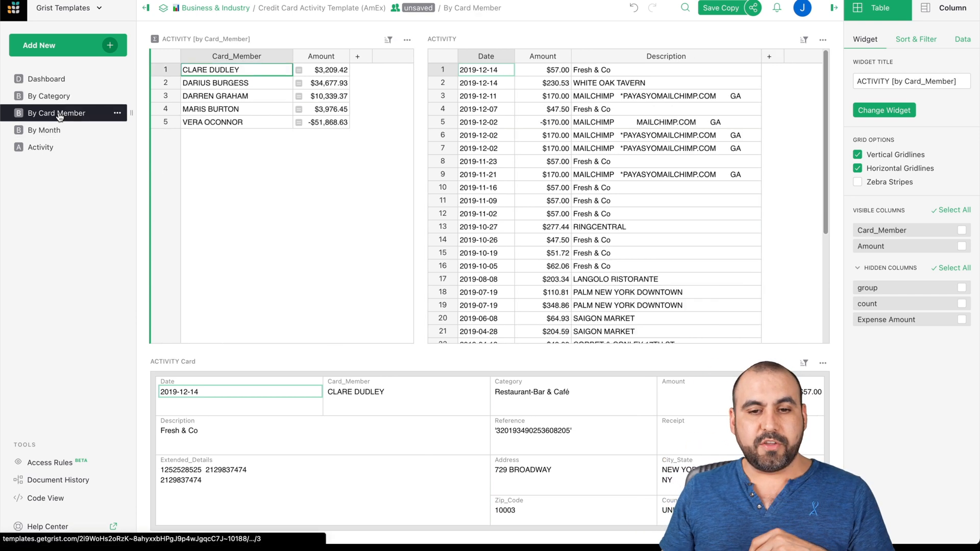
{"action": "left_click", "coordinate": [44, 131]}
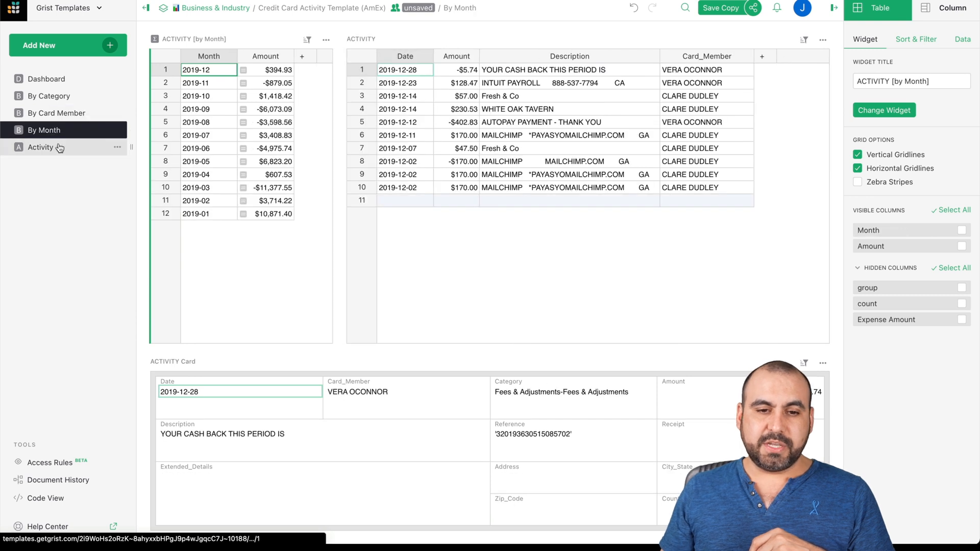
{"action": "left_click", "coordinate": [39, 147]}
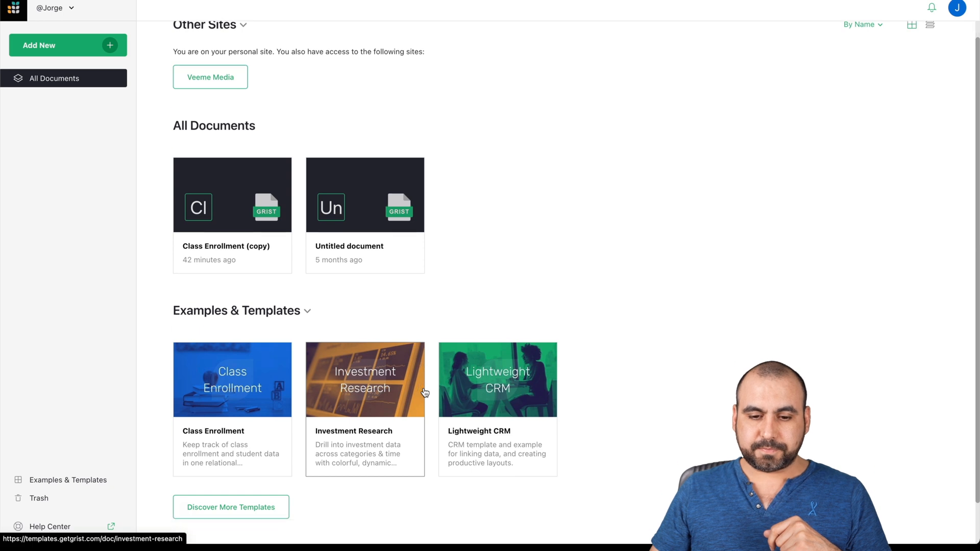
Step: Open the Lightweight CRM card from the Examples & Templates gallery
{"action": "left_click", "coordinate": [68, 479]}
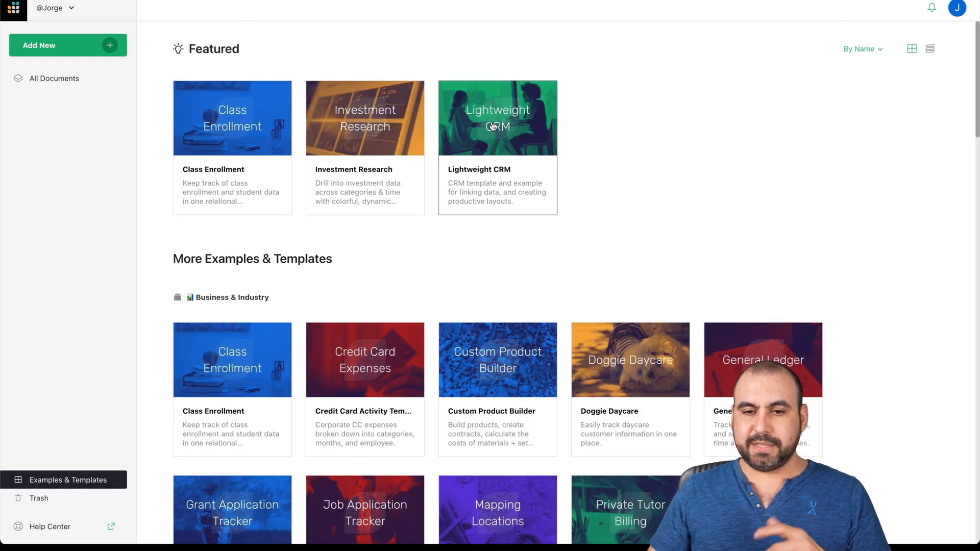
{"action": "left_click", "coordinate": [497, 117]}
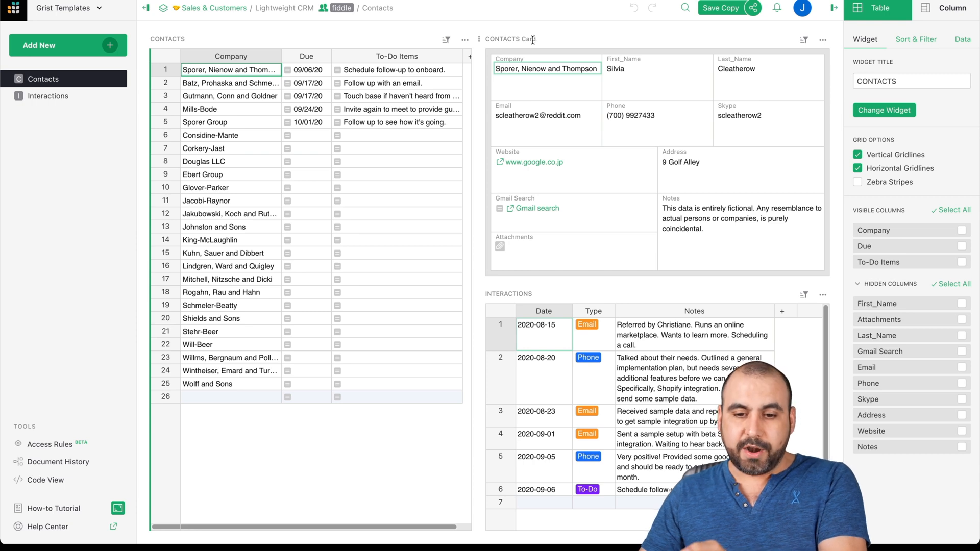
{"action": "mouse_move", "coordinate": [549, 399]}
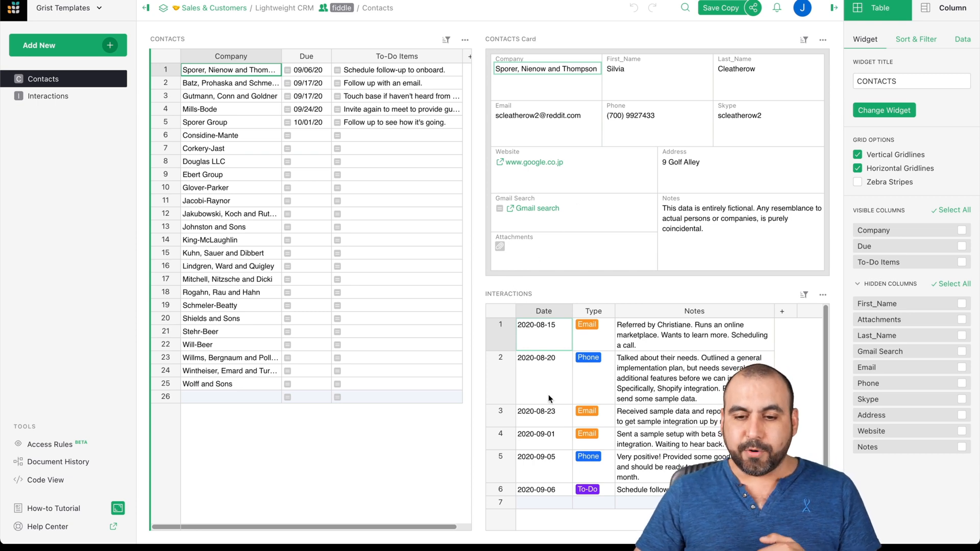
{"action": "mouse_move", "coordinate": [498, 300]}
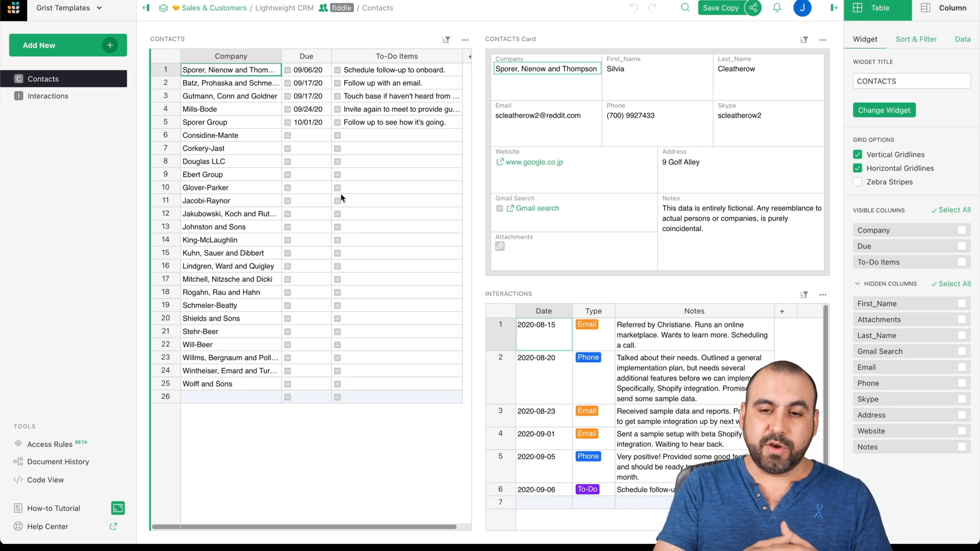
Step: Select Mills-Bode, then Gutmann, Conn and Goldner to see their cards and interactions
{"action": "left_click", "coordinate": [230, 95]}
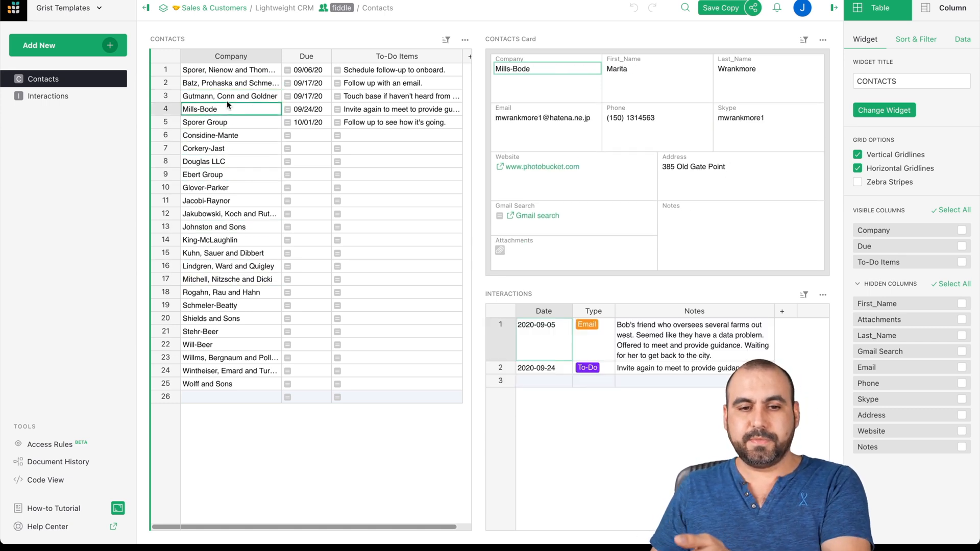
{"action": "left_click", "coordinate": [229, 96]}
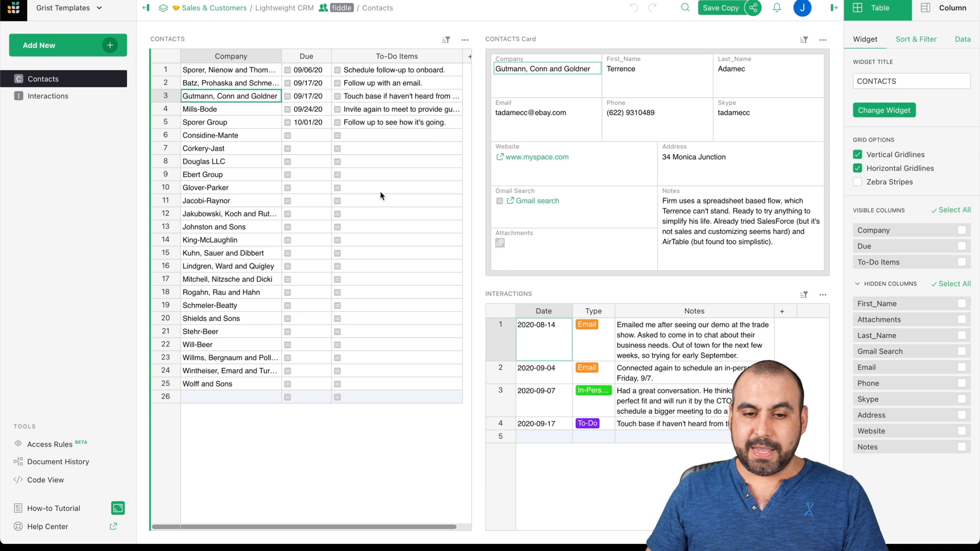
Step: Add a column named NEW at the end of the Contacts table
{"action": "left_click", "coordinate": [470, 57]}
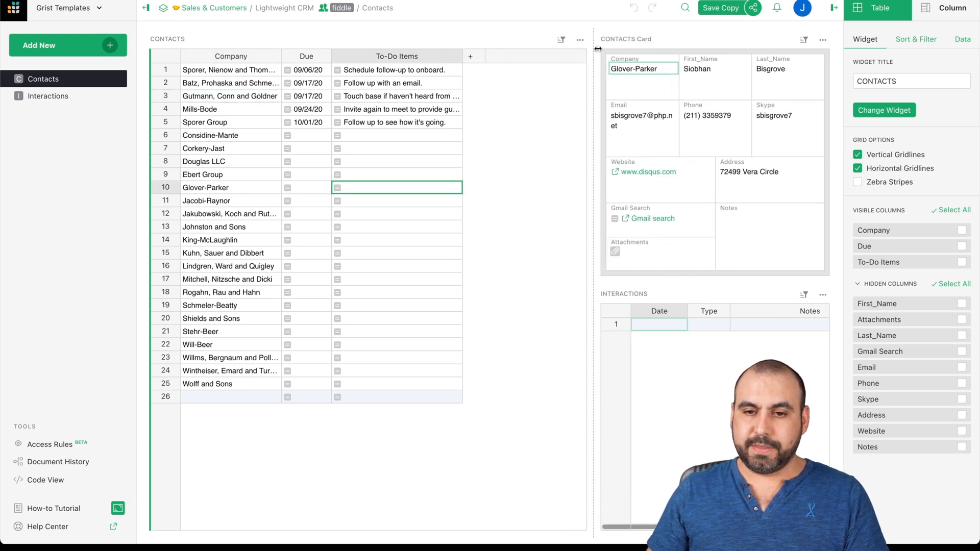
{"action": "left_click", "coordinate": [471, 57]}
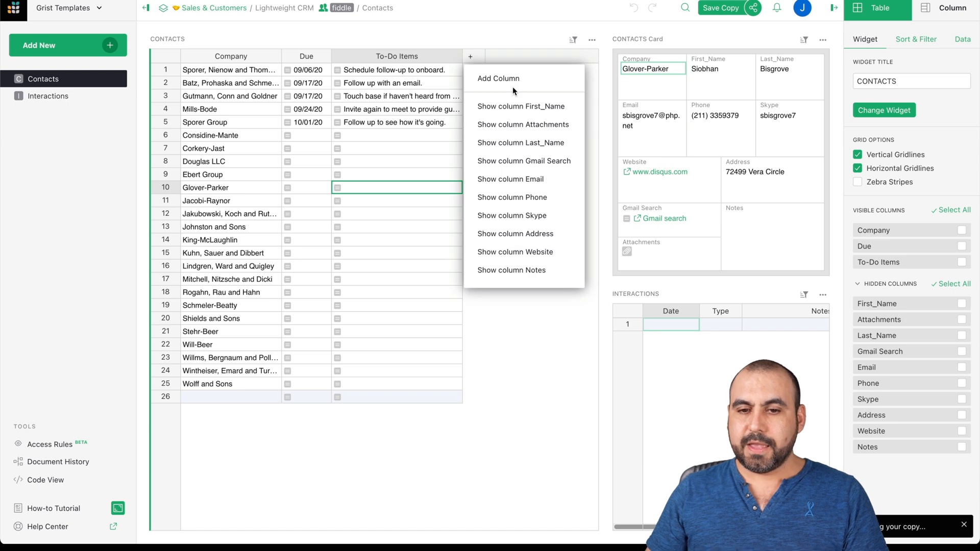
{"action": "left_click", "coordinate": [511, 96]}
{"action": "type", "text": "="}
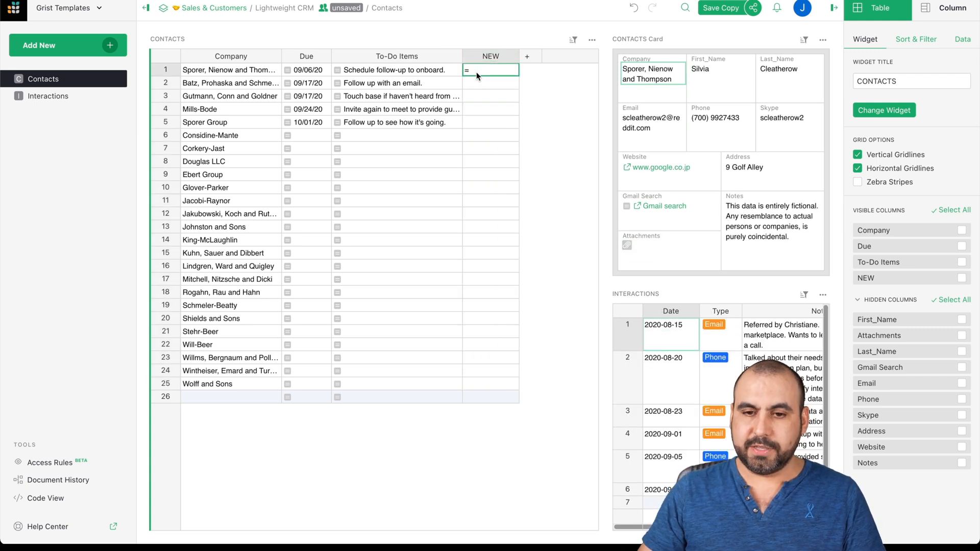
Step: Open the NEW column's options and browse the column types, keeping it as Text
{"action": "left_click", "coordinate": [591, 40]}
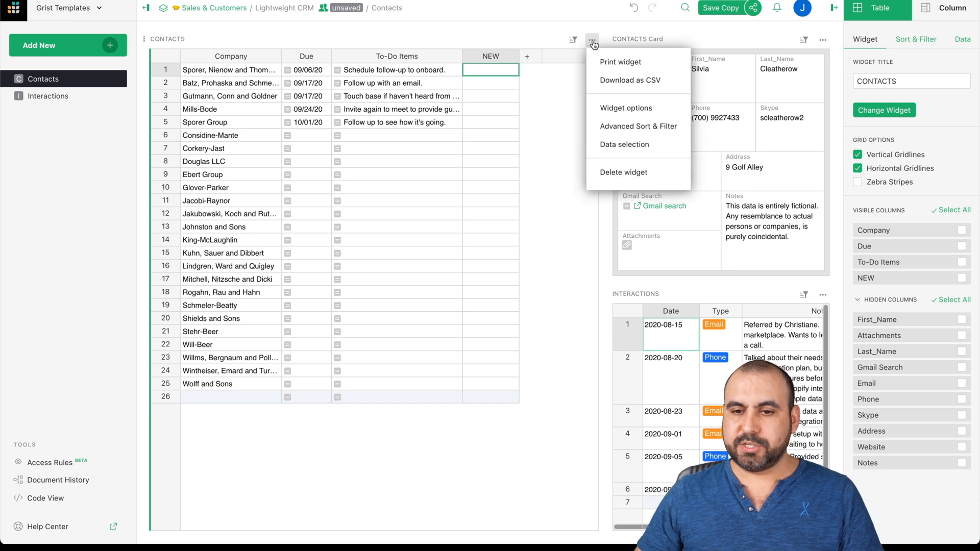
{"action": "left_click", "coordinate": [513, 56]}
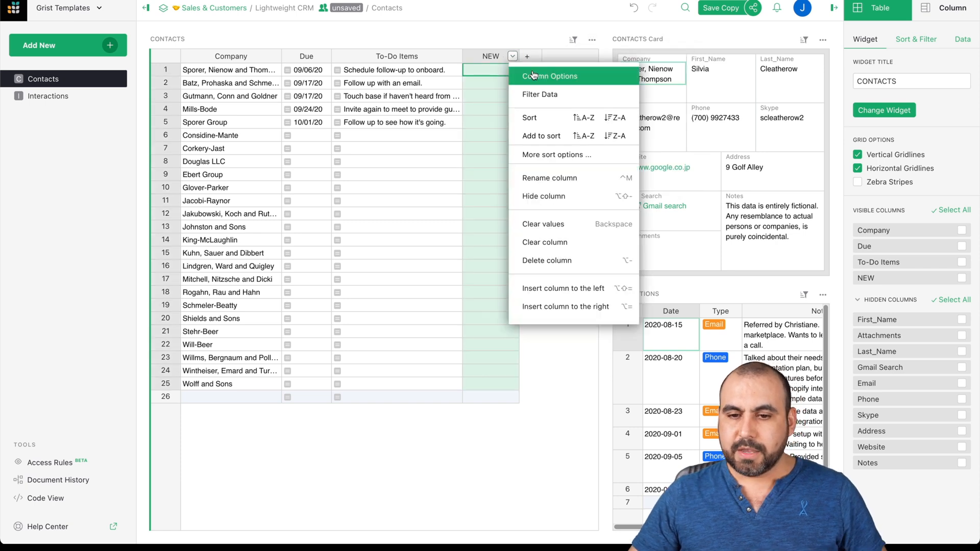
{"action": "mouse_move", "coordinate": [556, 223]}
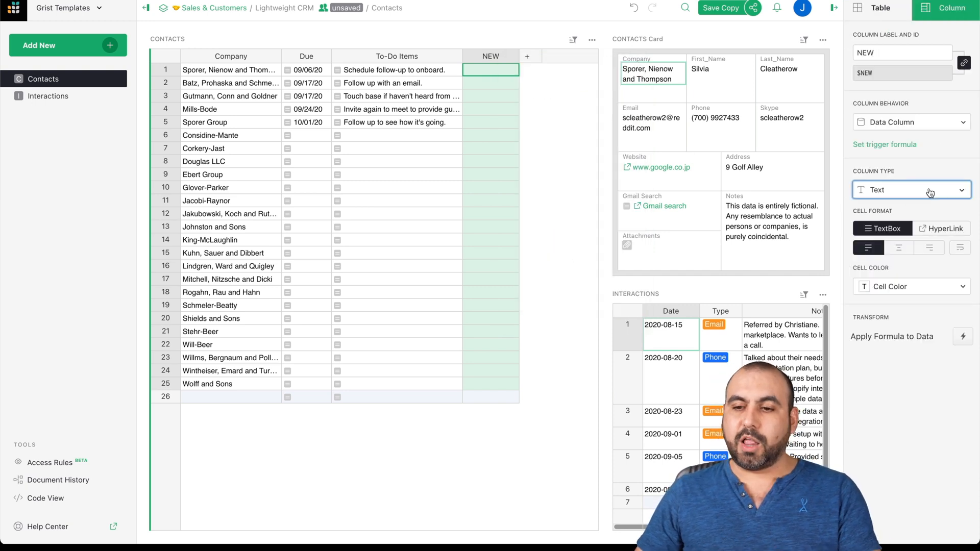
{"action": "left_click", "coordinate": [910, 189]}
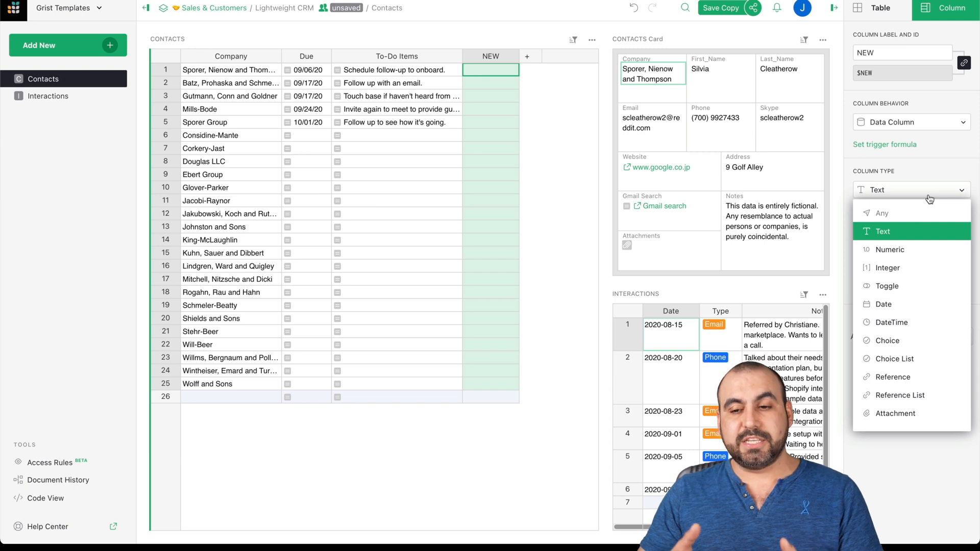
{"action": "mouse_move", "coordinate": [917, 254]}
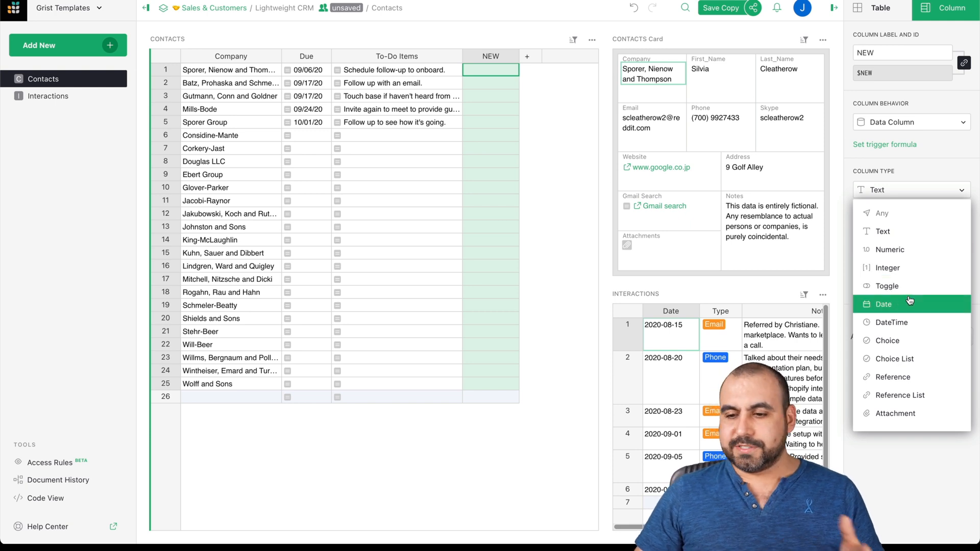
{"action": "mouse_move", "coordinate": [893, 359]}
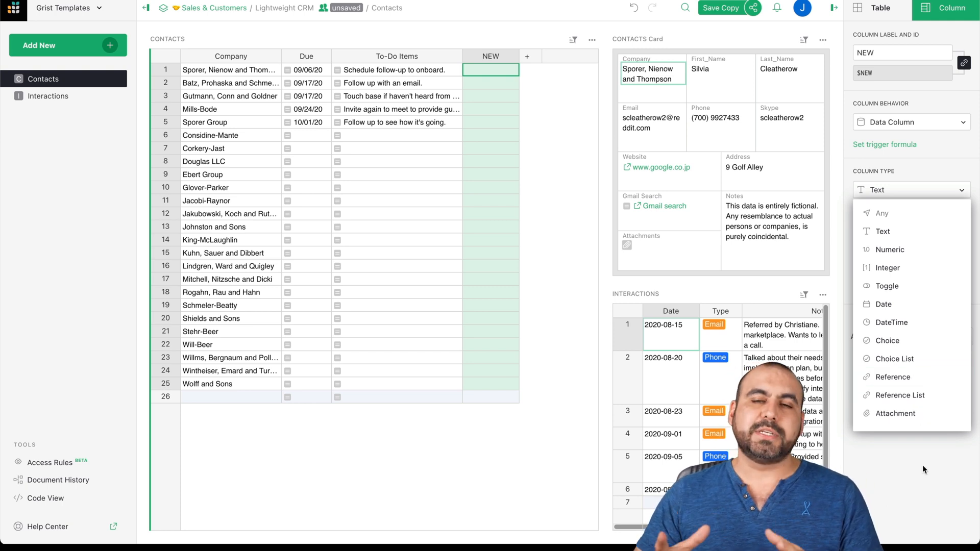
{"action": "left_click", "coordinate": [883, 231]}
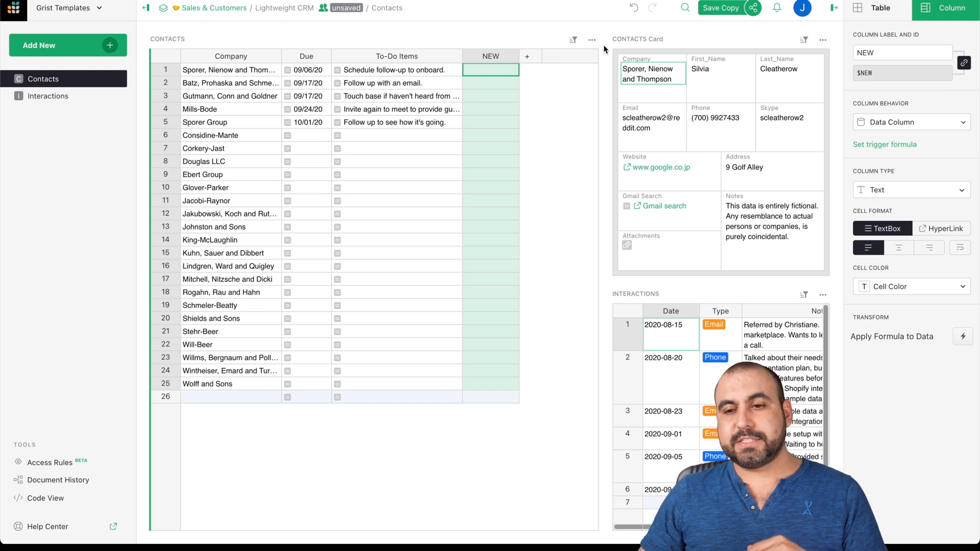
{"action": "left_click", "coordinate": [753, 8]}
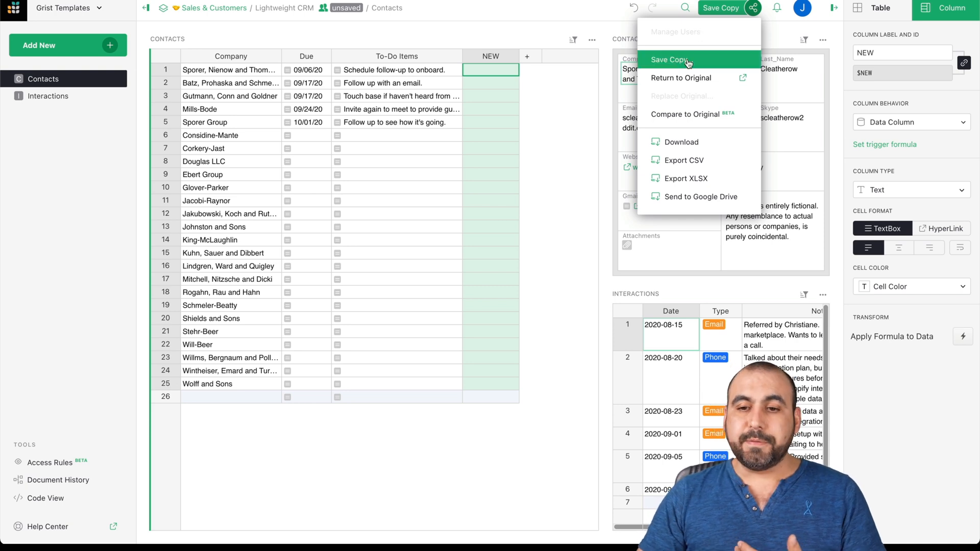
{"action": "mouse_move", "coordinate": [682, 78]}
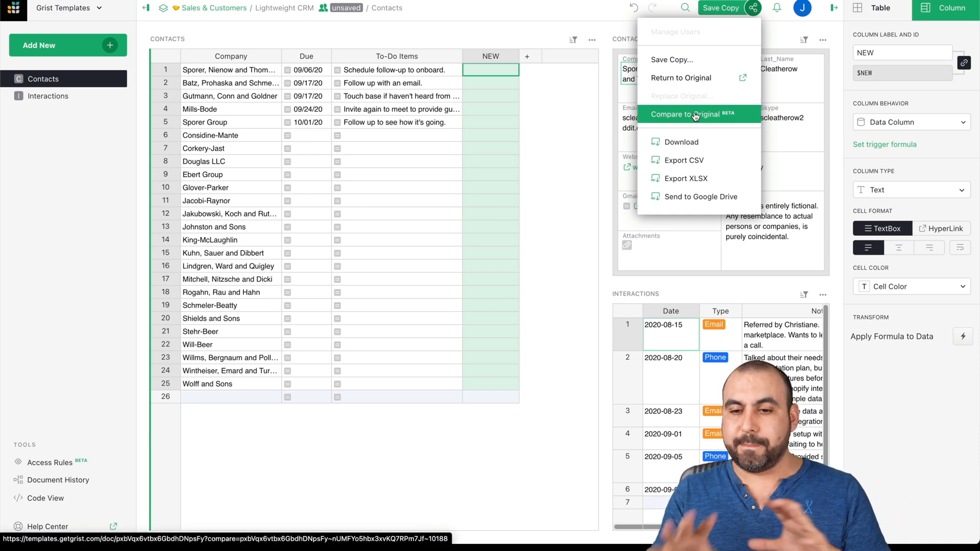
{"action": "mouse_move", "coordinate": [682, 160]}
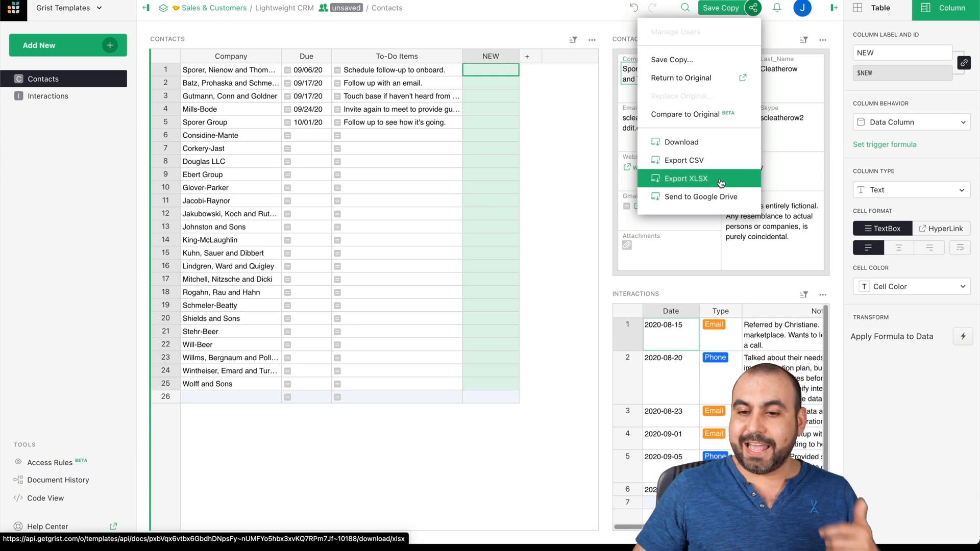
{"action": "mouse_move", "coordinate": [701, 196]}
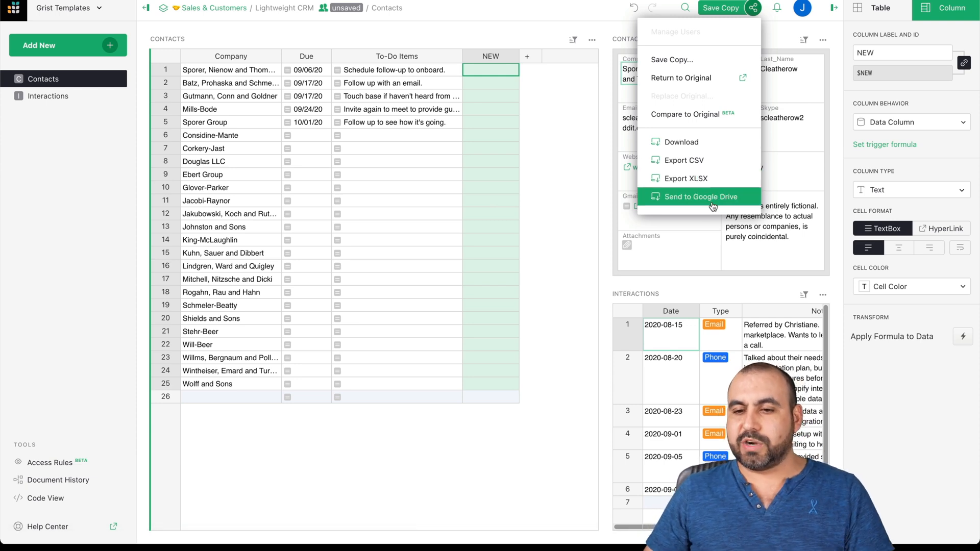
{"action": "mouse_move", "coordinate": [759, 45]}
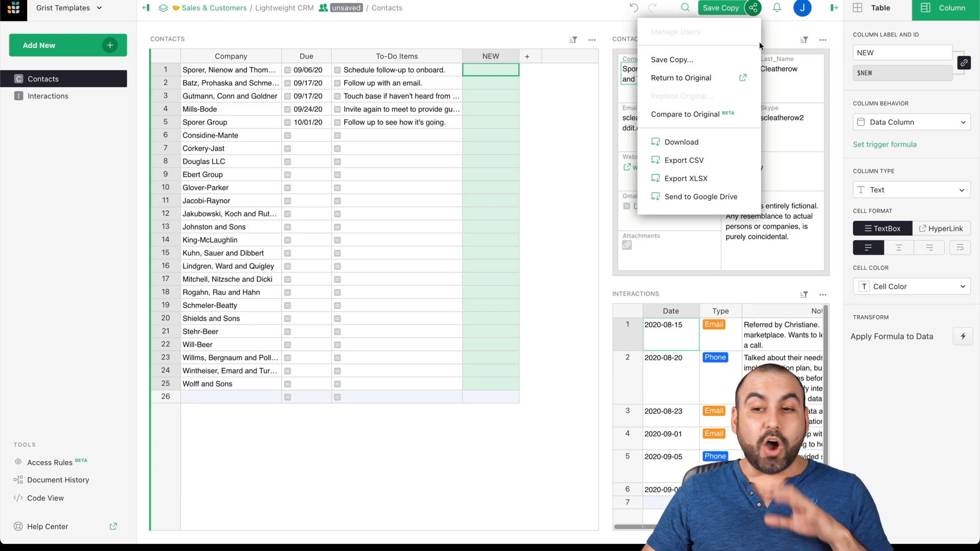
{"action": "left_click", "coordinate": [354, 451]}
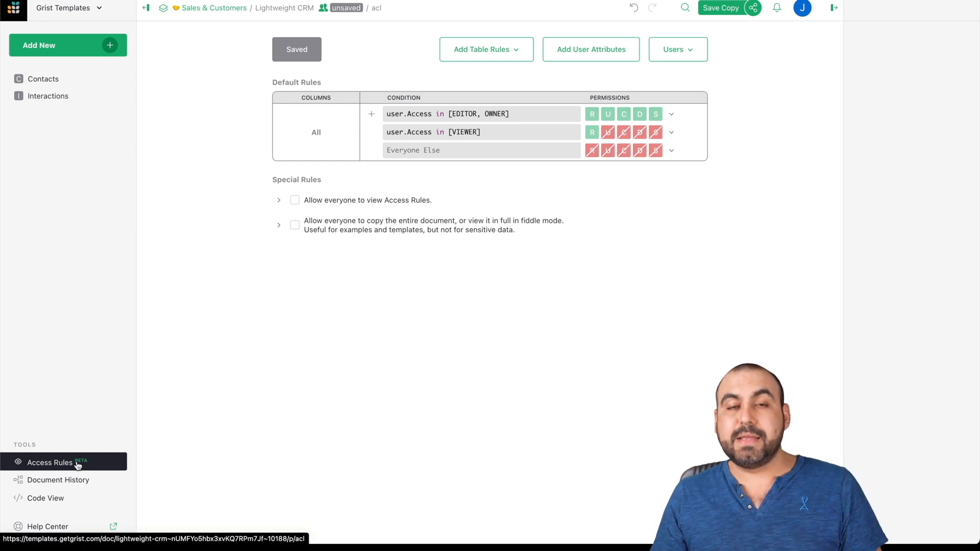
{"action": "mouse_move", "coordinate": [57, 479]}
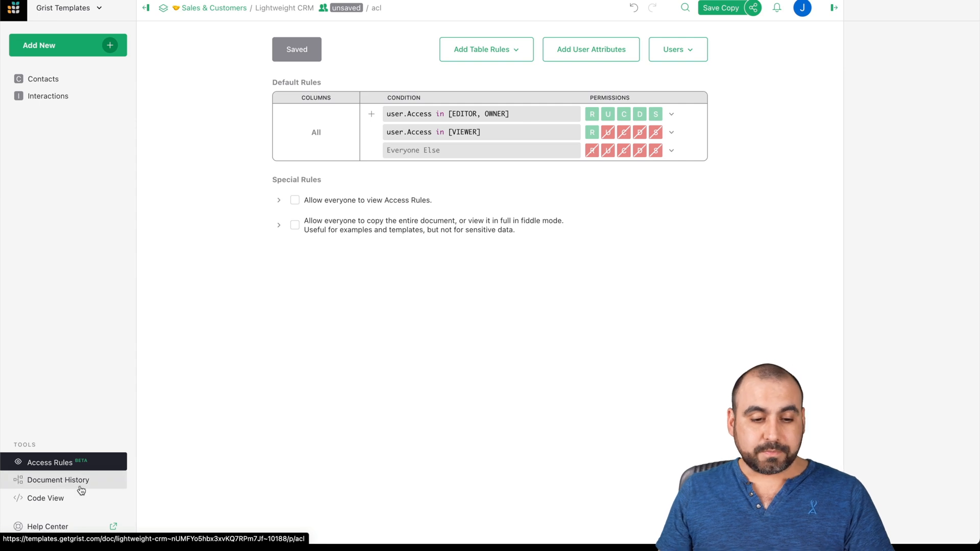
Step: Open Document History to list the CRM copy's saved snapshots
{"action": "left_click", "coordinate": [58, 479]}
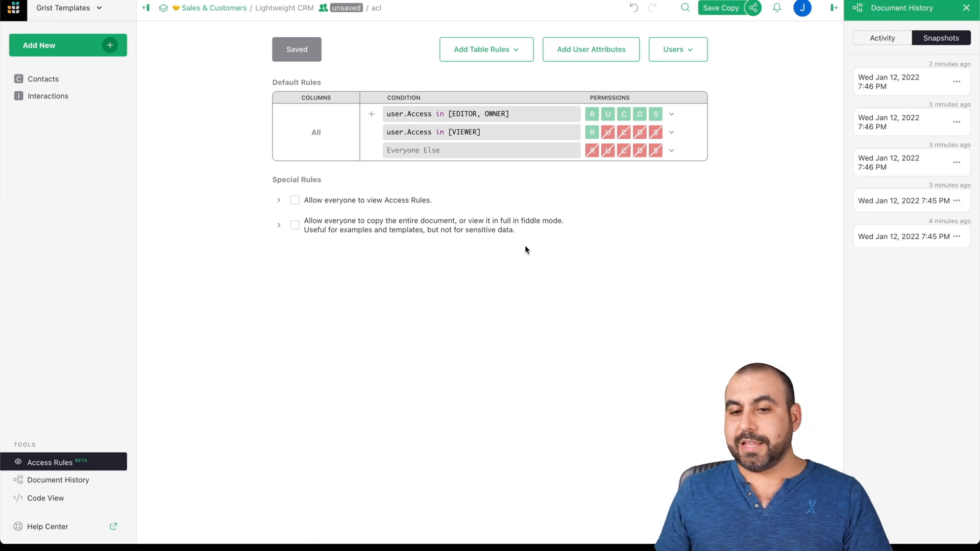
{"action": "mouse_move", "coordinate": [702, 183]}
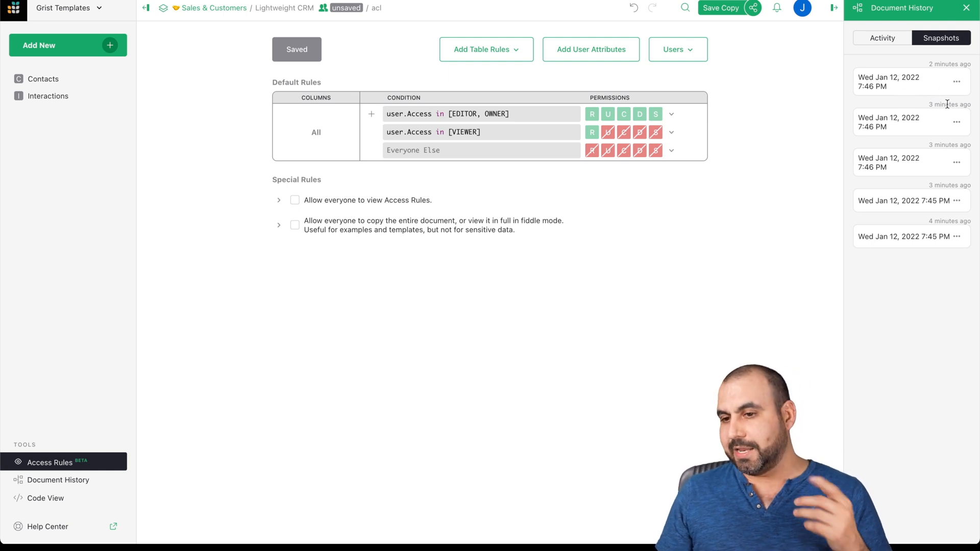
Step: Peek at a snapshot's actions, switch history to Activity, and open Code View with the table definitions
{"action": "left_click", "coordinate": [956, 122]}
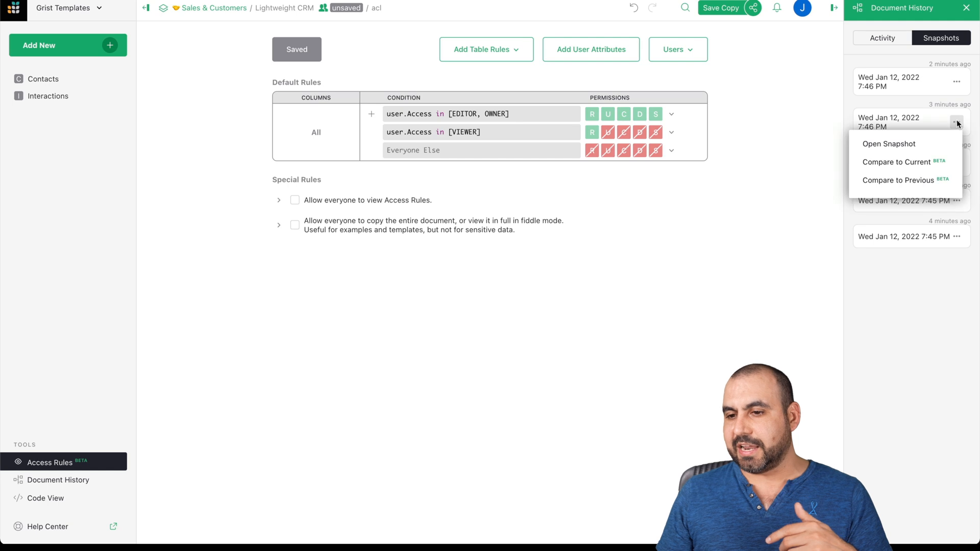
{"action": "mouse_move", "coordinate": [889, 144]}
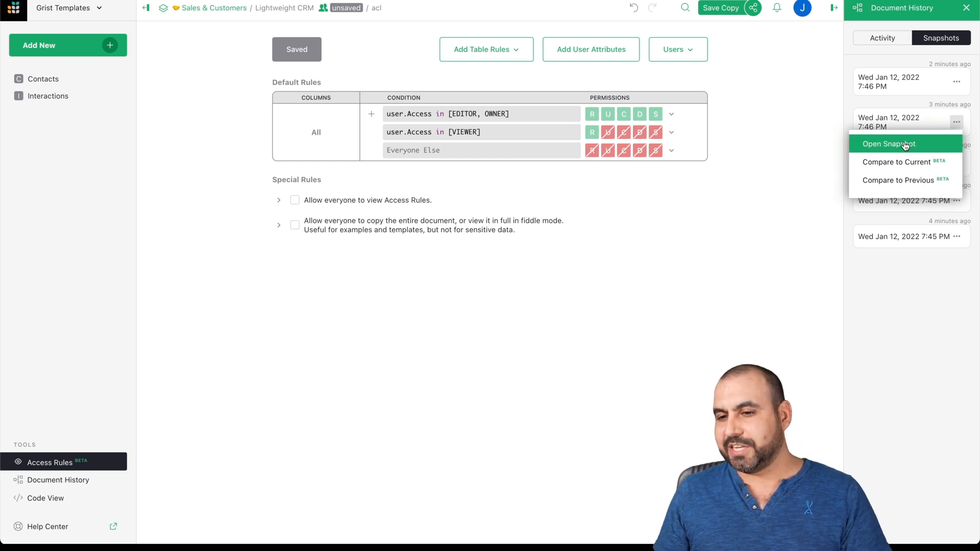
{"action": "mouse_move", "coordinate": [888, 143]}
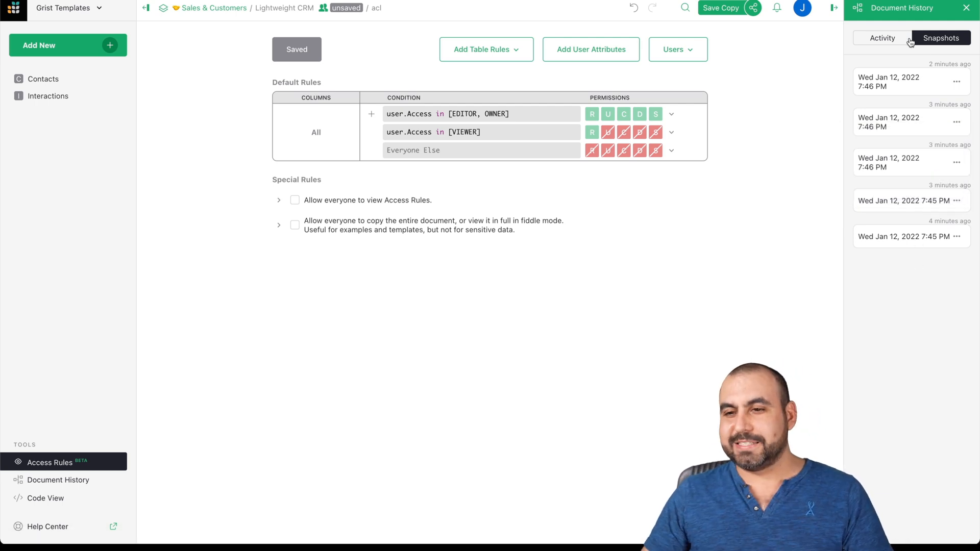
{"action": "left_click", "coordinate": [881, 38]}
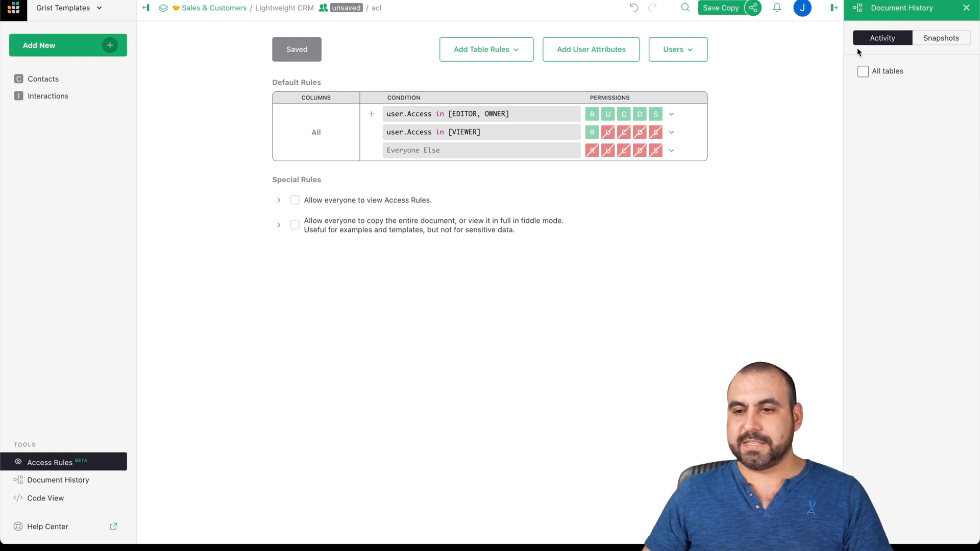
{"action": "left_click", "coordinate": [45, 498]}
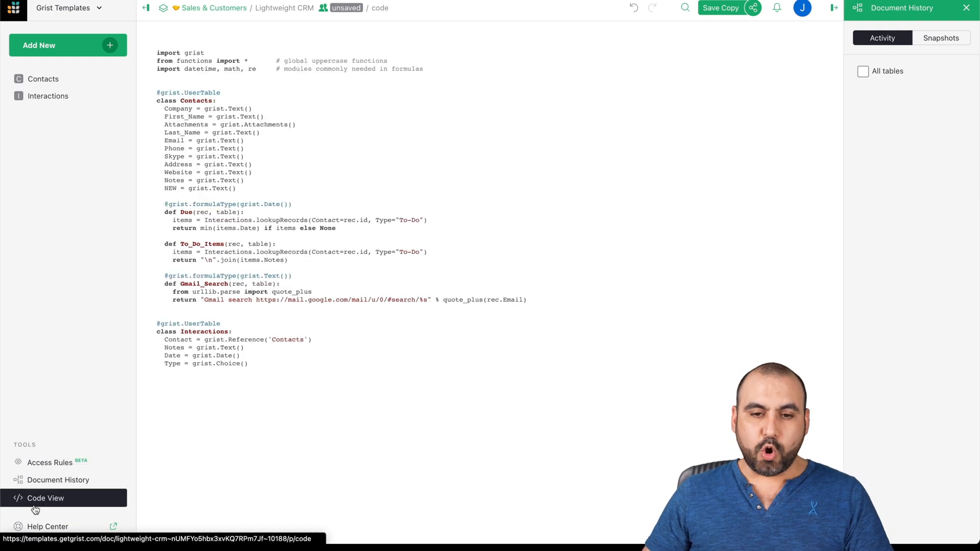